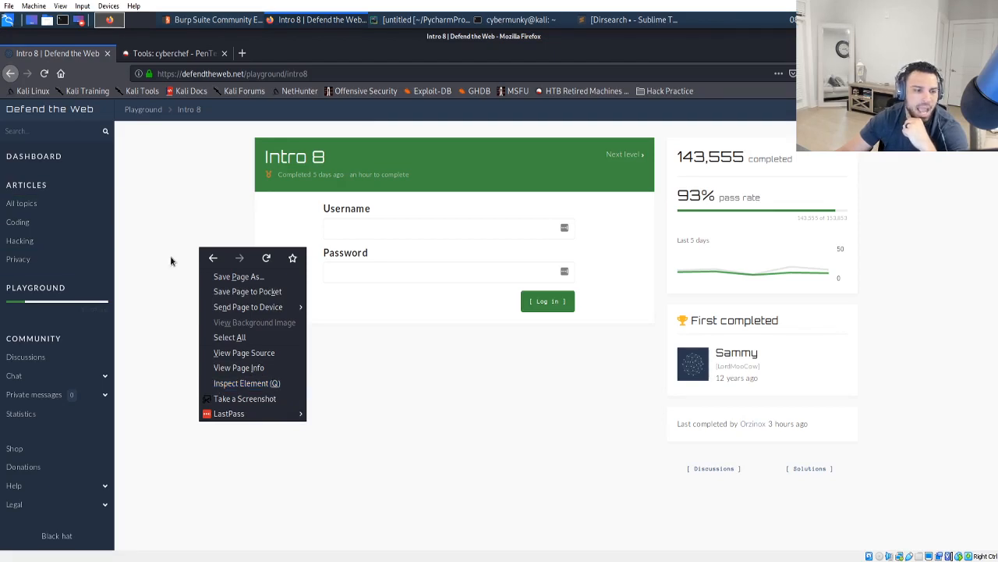
pyautogui.moveTo(229, 413)
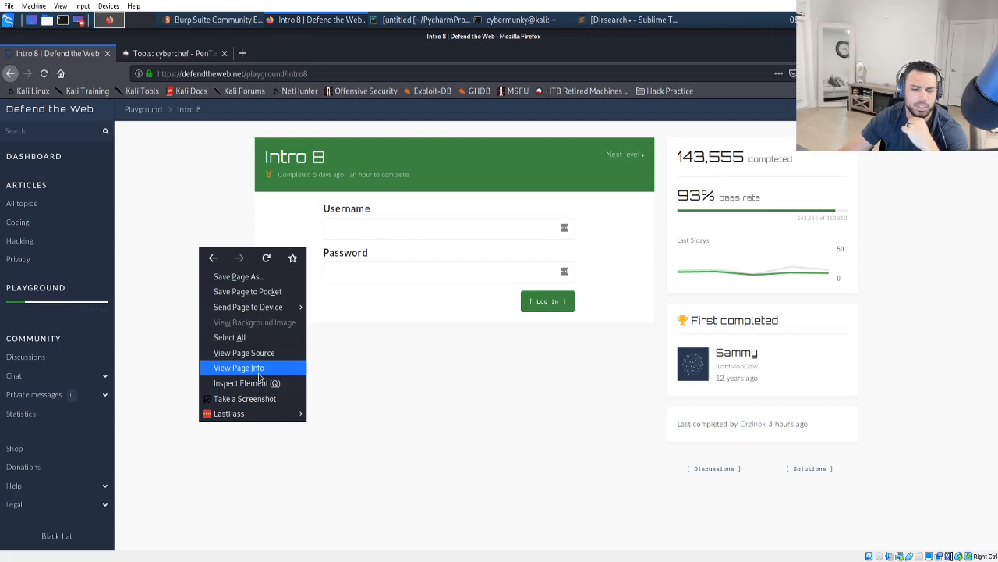
pyautogui.moveTo(247, 383)
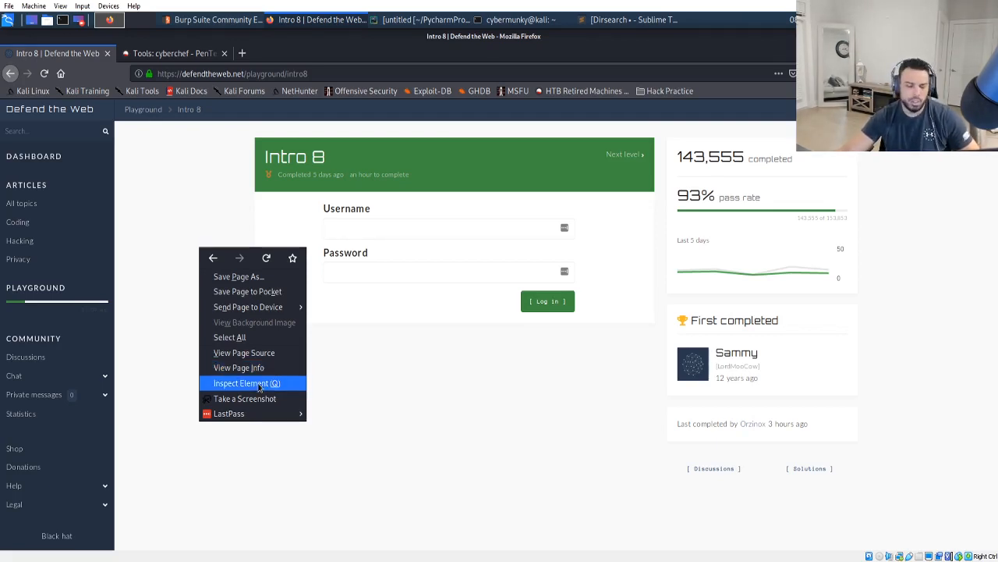
pyautogui.moveTo(244, 352)
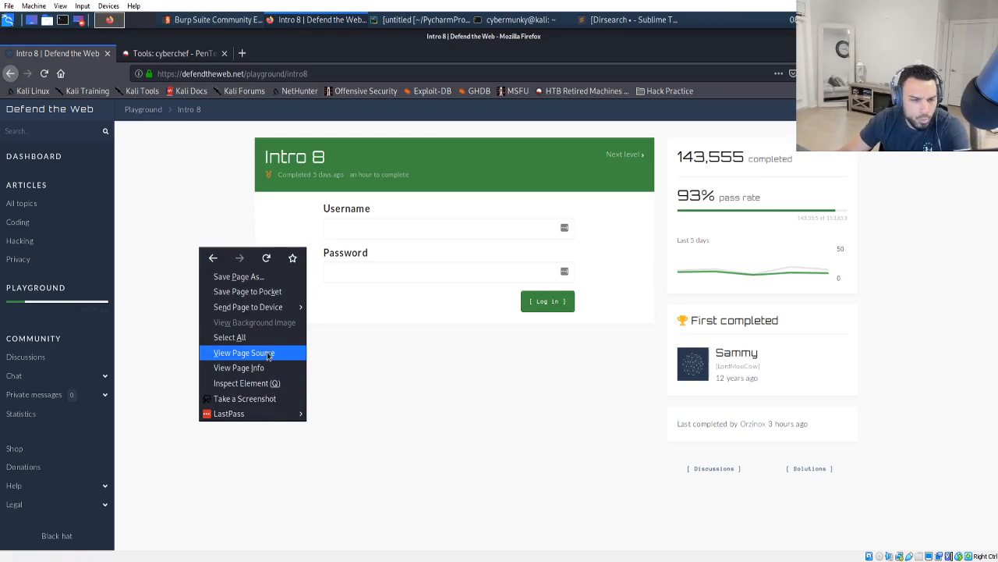
# - Bring up the Intro 8 page's source code with view-source (Ctrl+U)
pyautogui.click(244, 353)
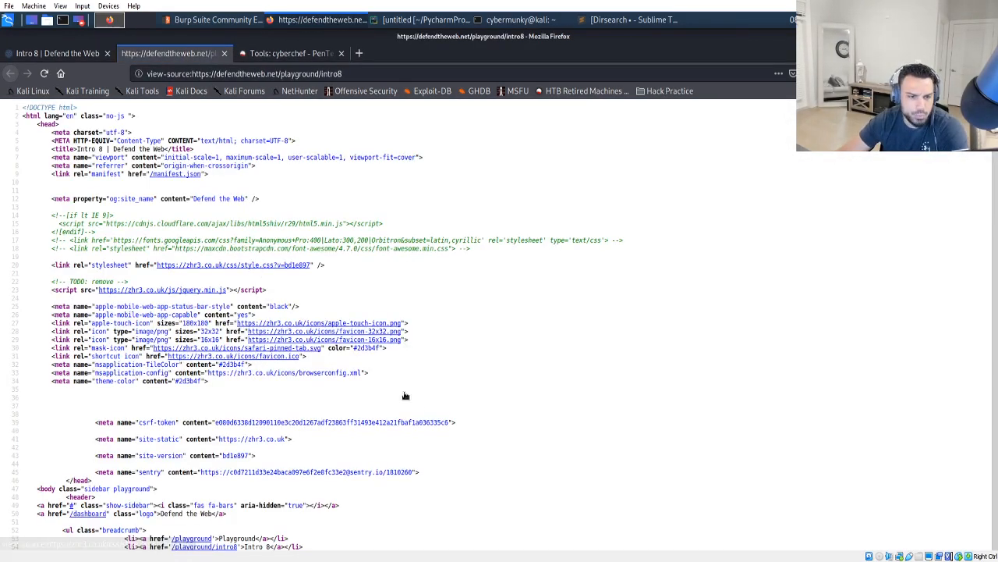
pyautogui.click(55, 53)
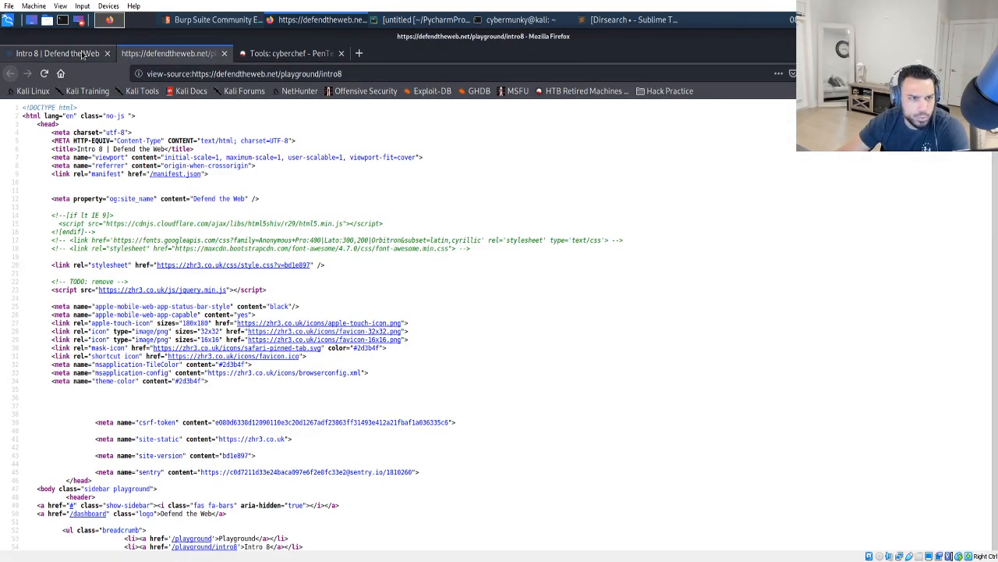
pyautogui.click(54, 53)
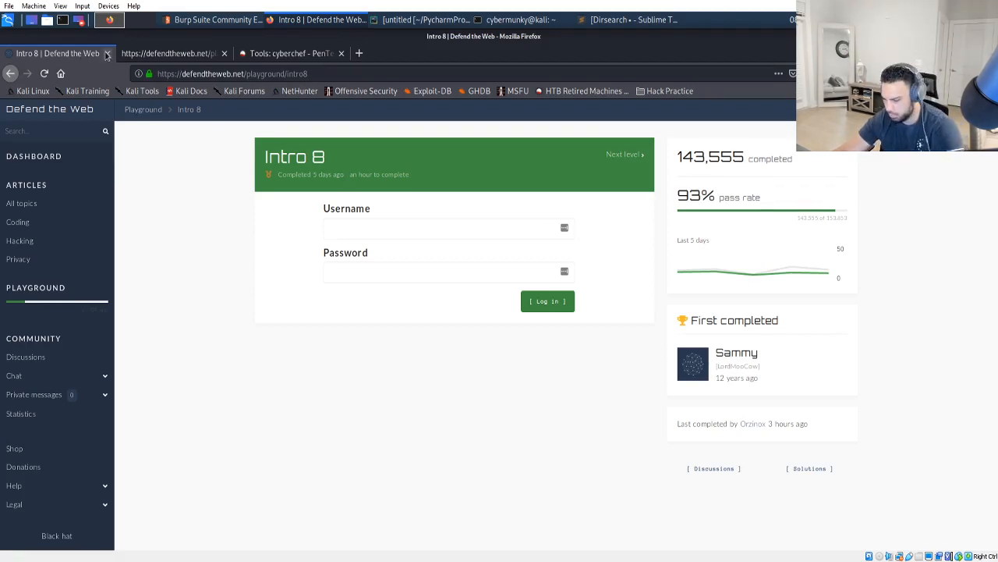
pyautogui.click(168, 53)
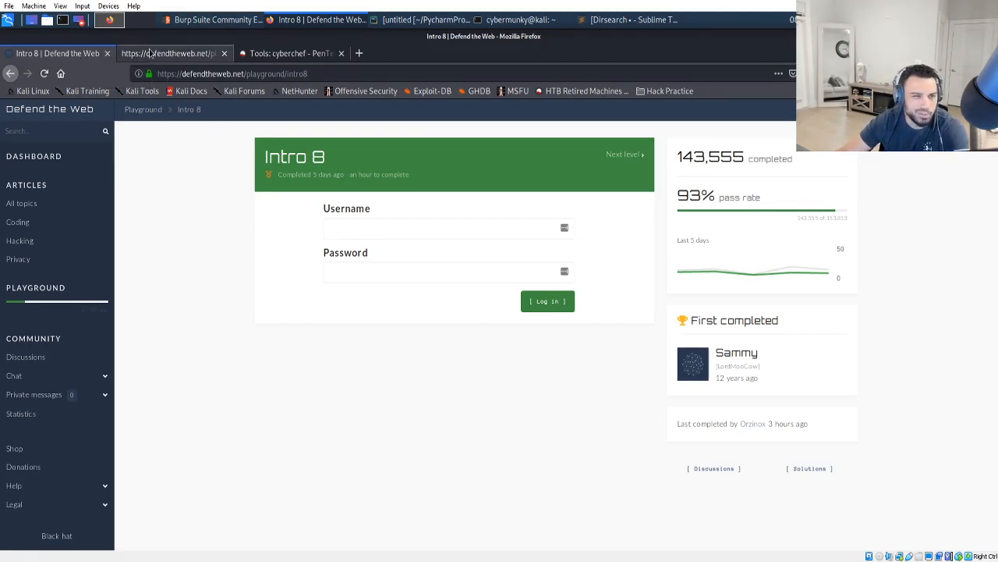
pyautogui.press('ctrl+u')
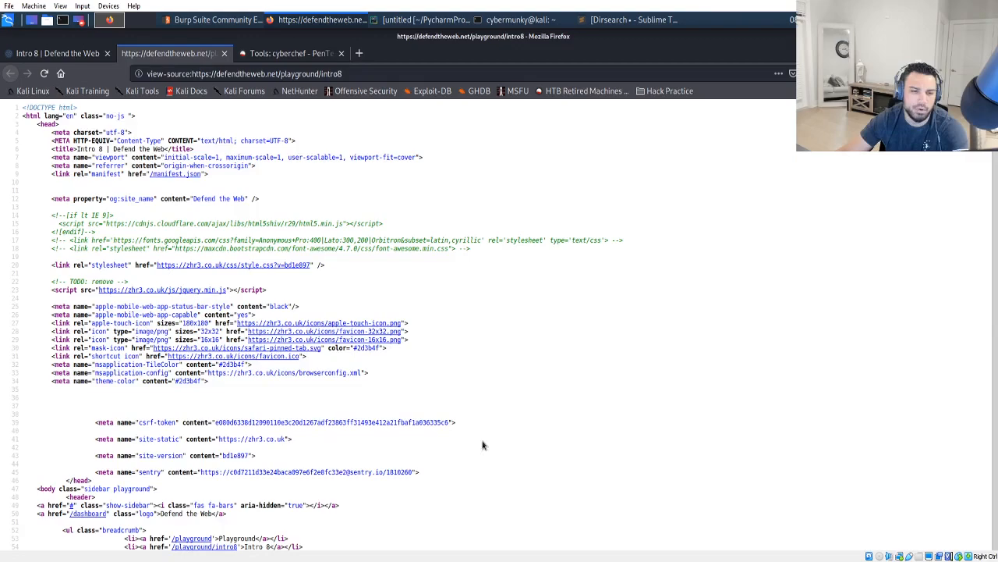
# - Scroll the source down to the login form's username, password and hidden file inputs
pyautogui.scroll(-3)
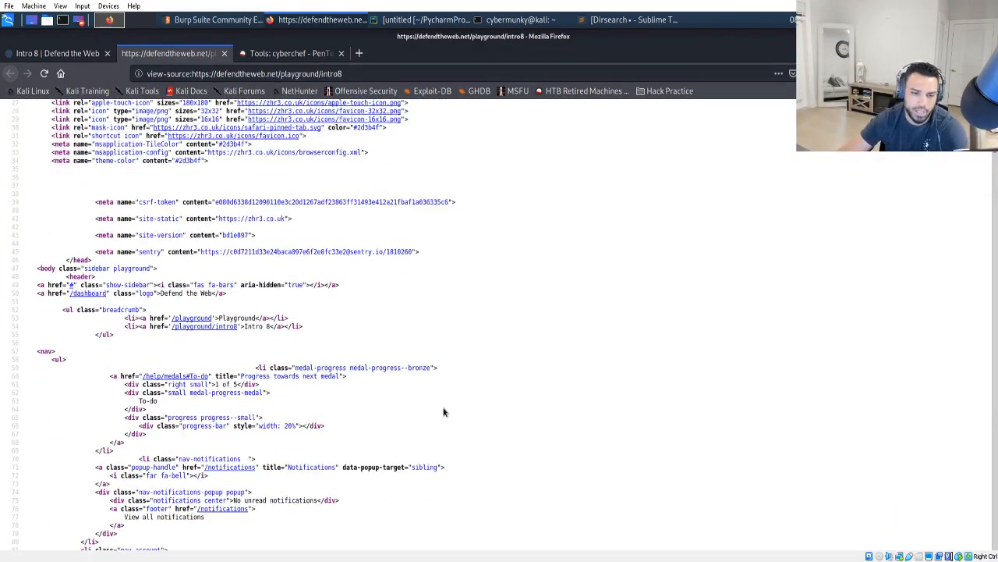
pyautogui.scroll(-3)
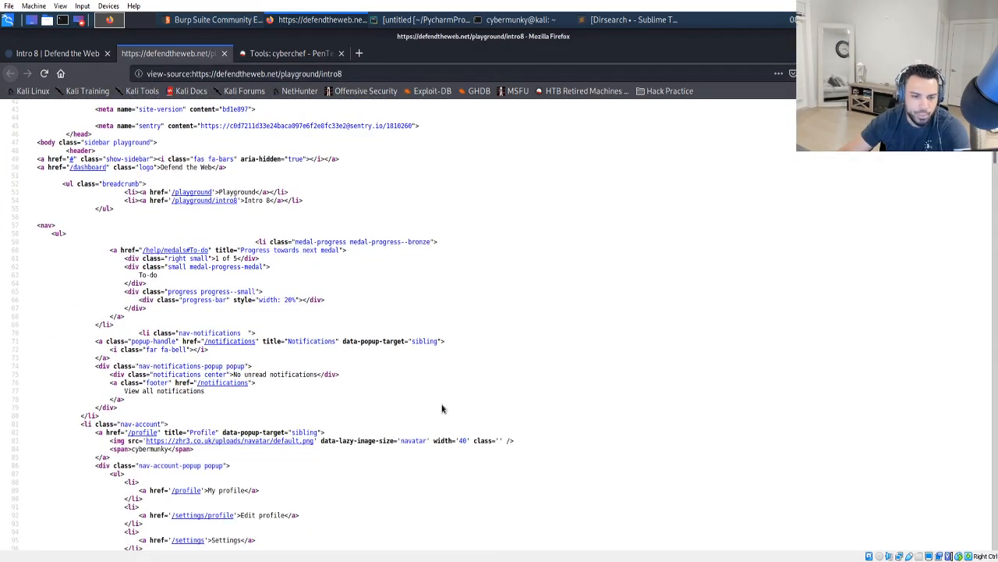
pyautogui.scroll(-3)
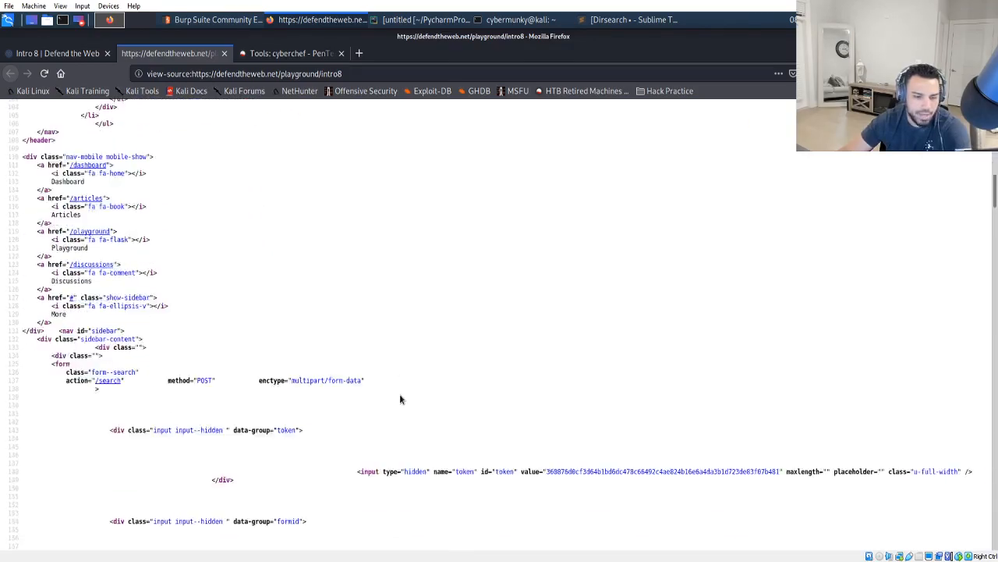
pyautogui.scroll(-3)
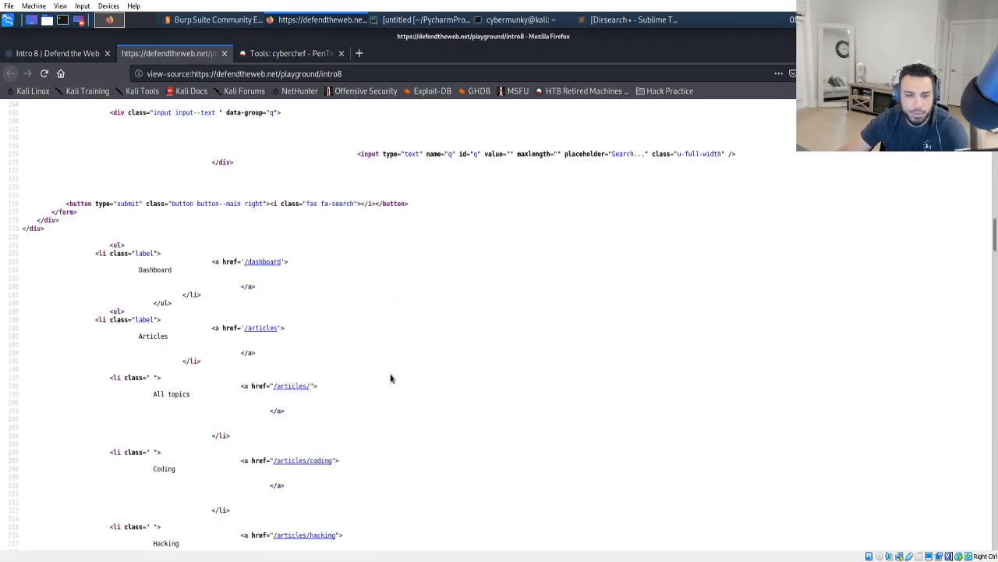
pyautogui.scroll(-3)
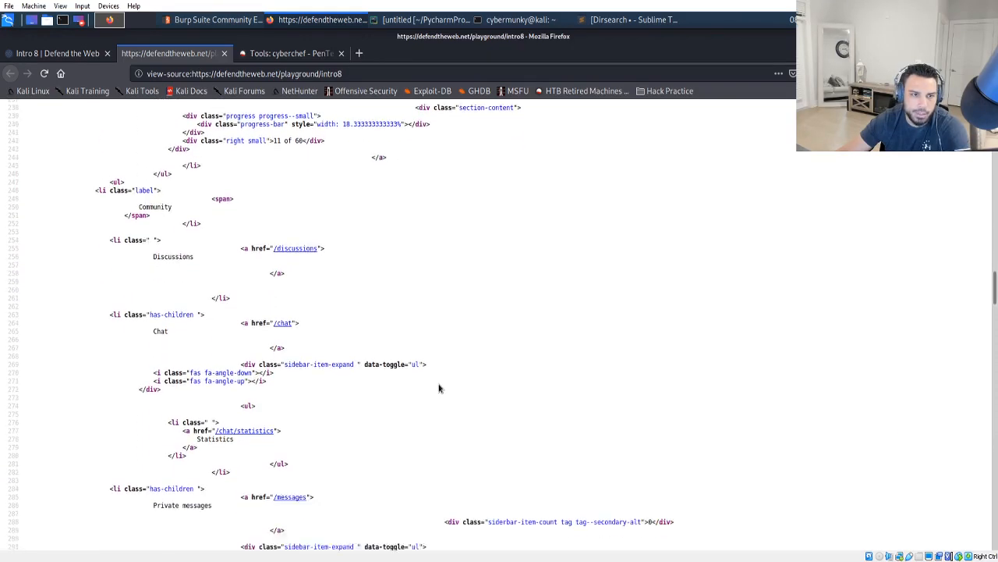
pyautogui.scroll(-3)
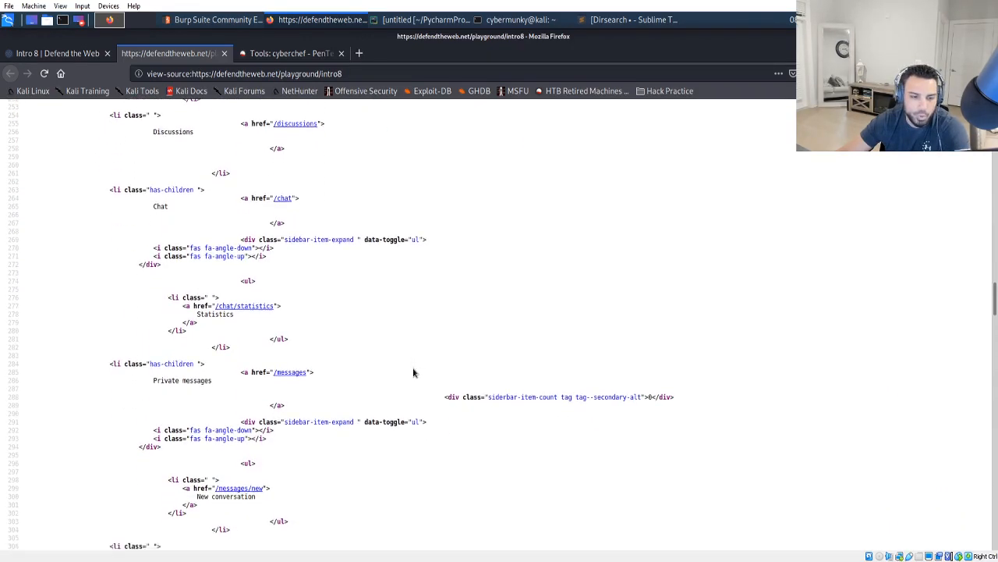
pyautogui.scroll(-3)
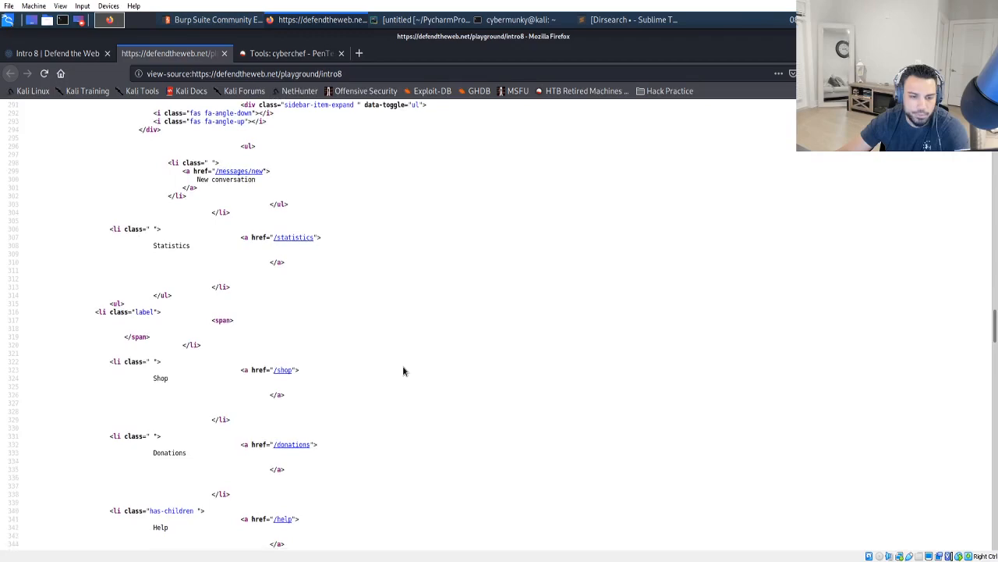
pyautogui.scroll(-3)
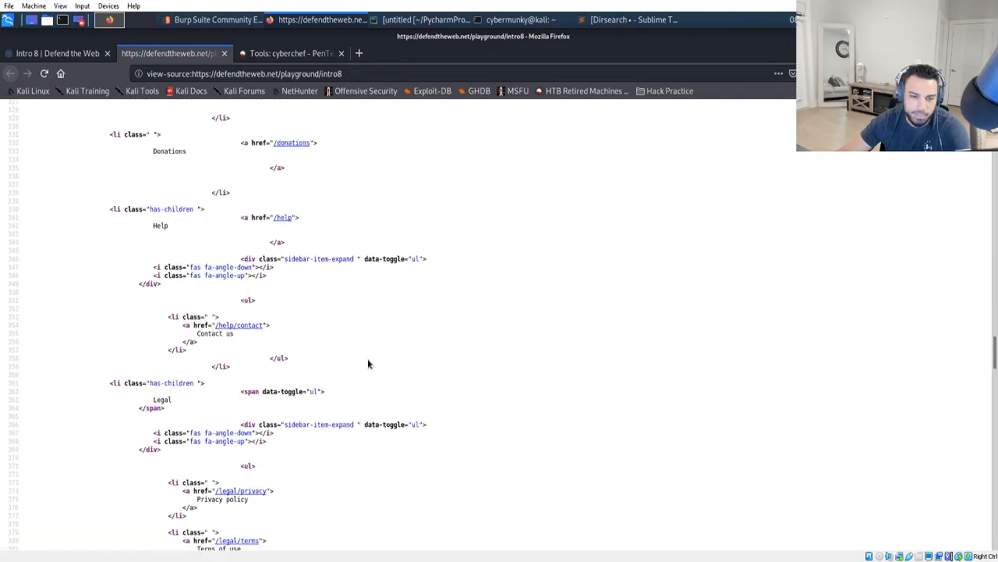
pyautogui.scroll(-3)
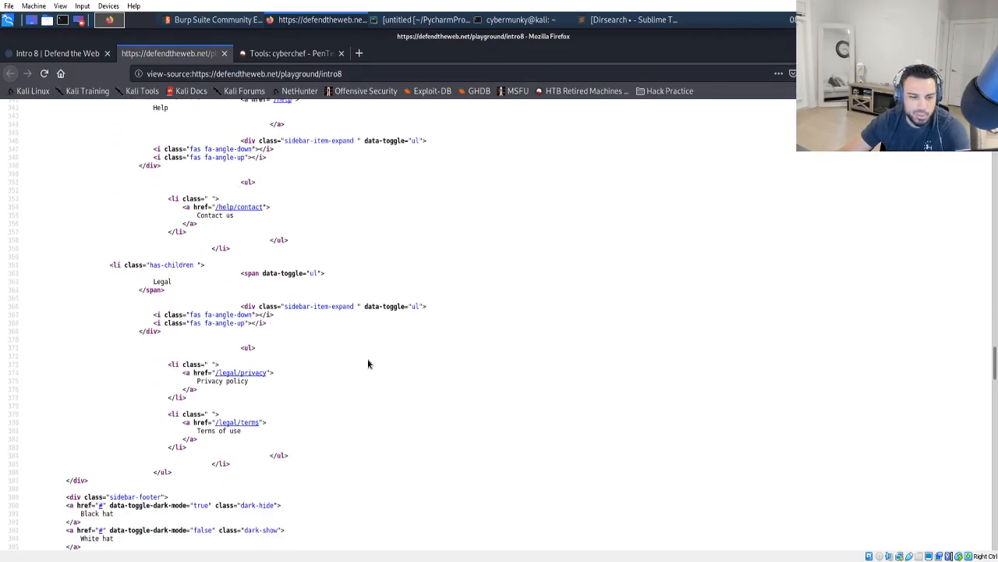
pyautogui.scroll(-3)
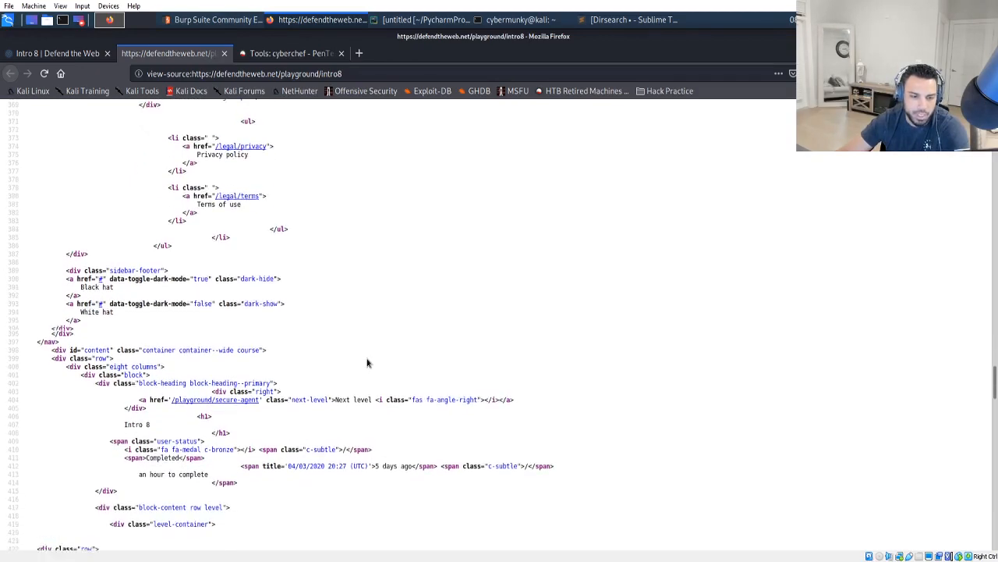
pyautogui.scroll(-3)
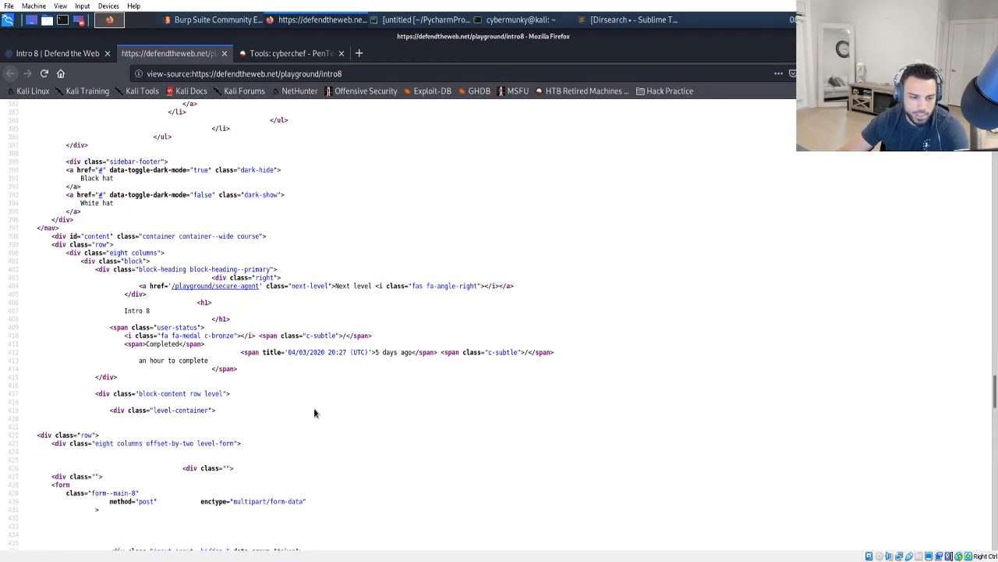
pyautogui.scroll(-3)
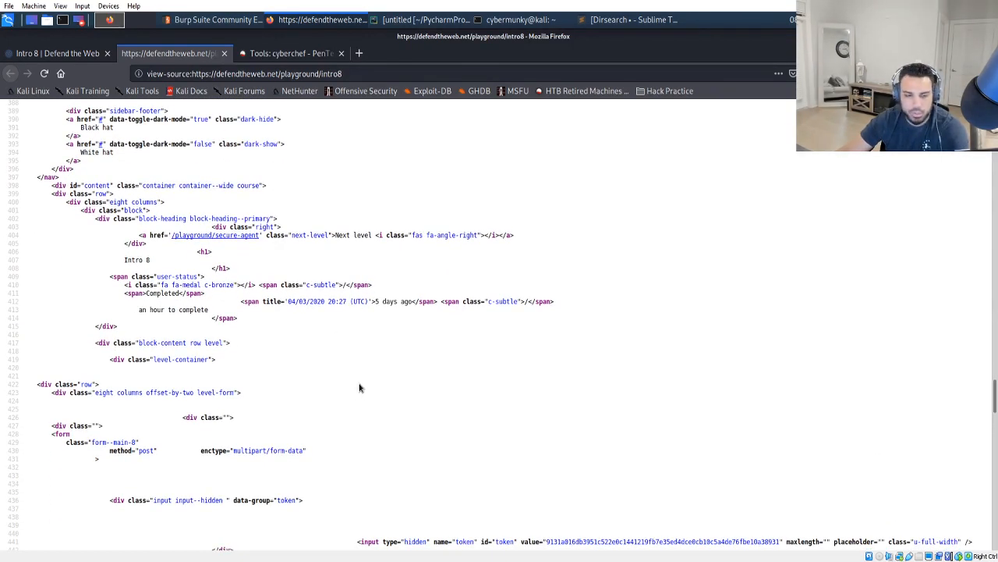
pyautogui.scroll(-3)
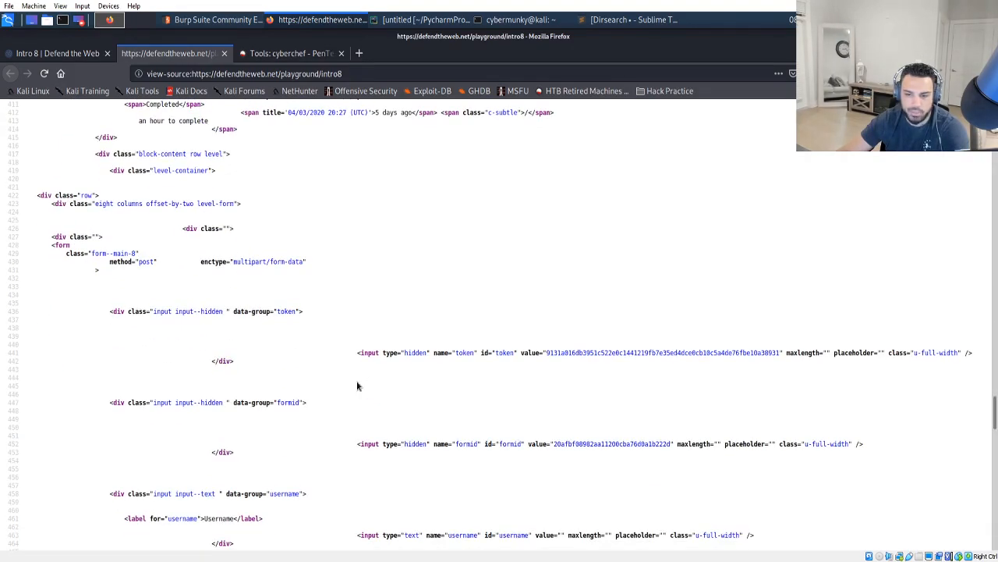
pyautogui.scroll(-3)
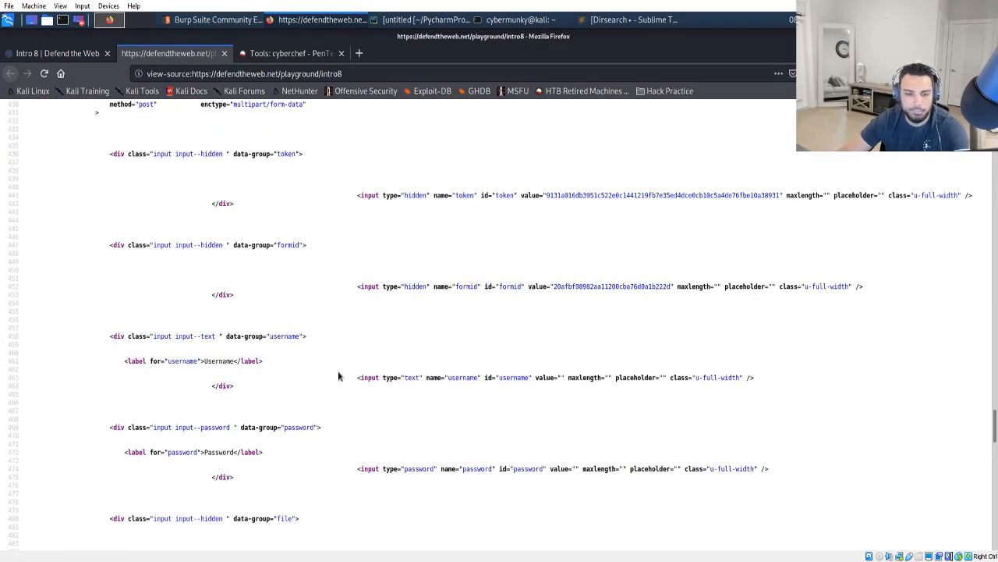
pyautogui.scroll(-3)
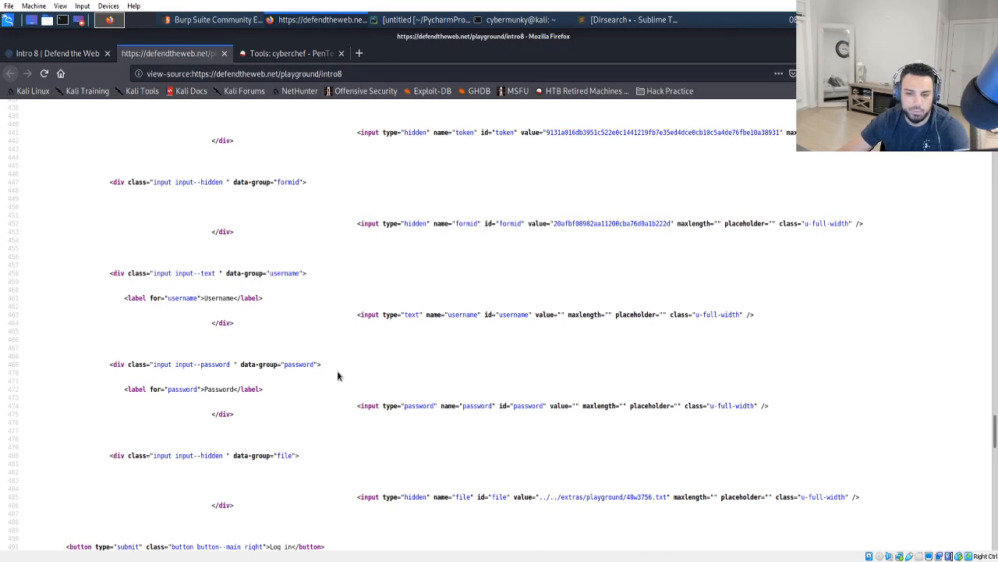
pyautogui.moveTo(73, 267)
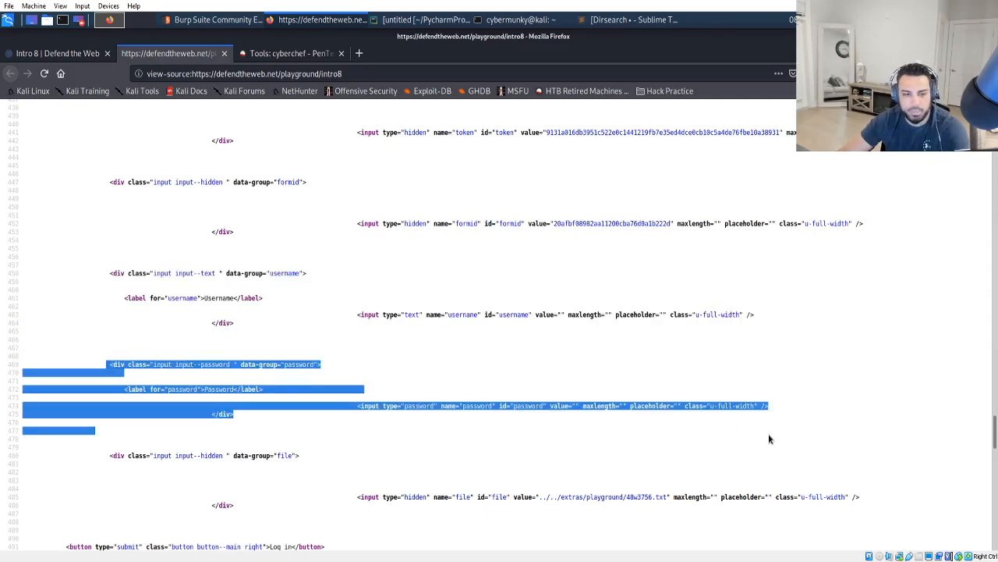
# - Follow the hidden input's ../../extras/playground/48w3756.txt link from the page source
pyautogui.click(110, 345)
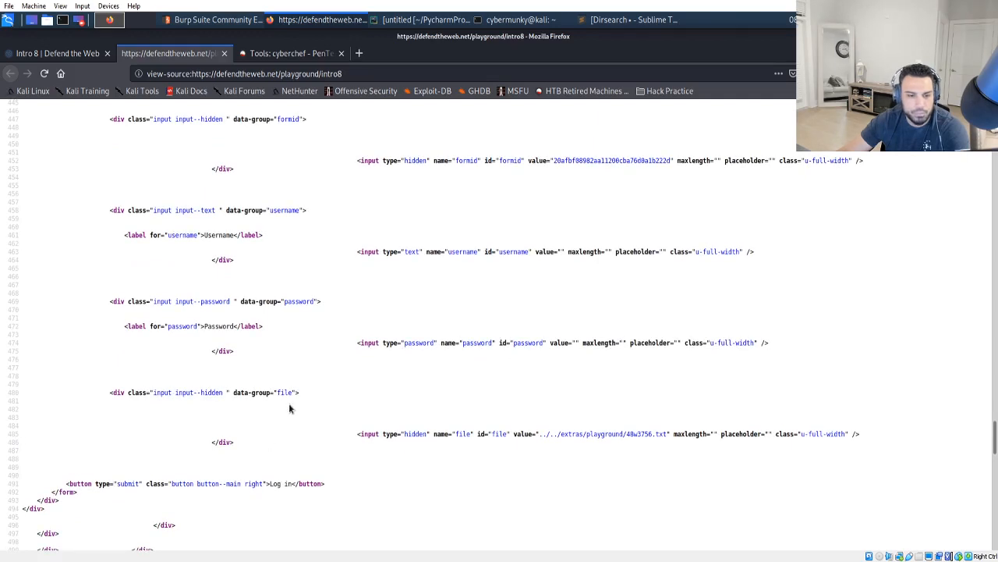
pyautogui.moveTo(380, 441)
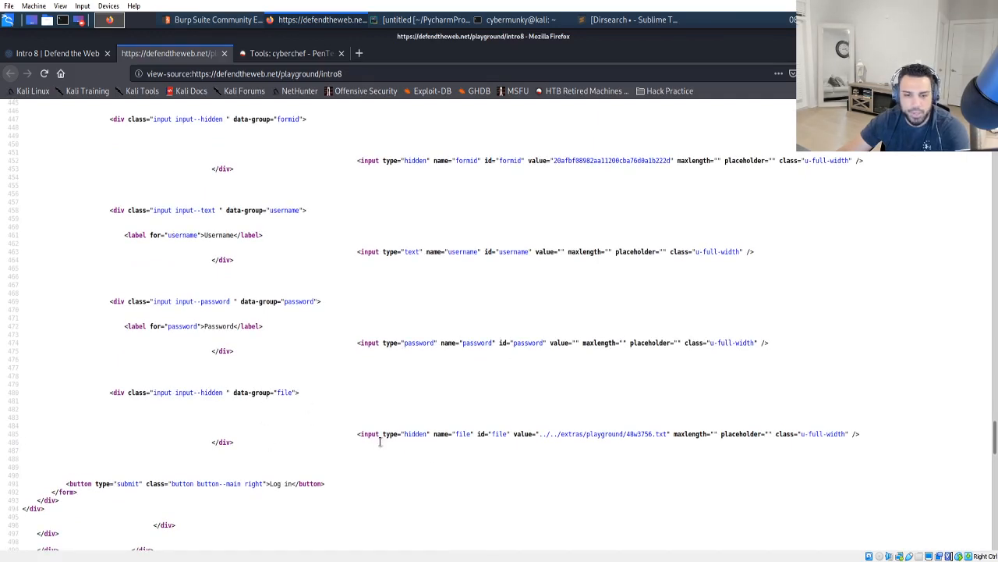
pyautogui.moveTo(515, 445)
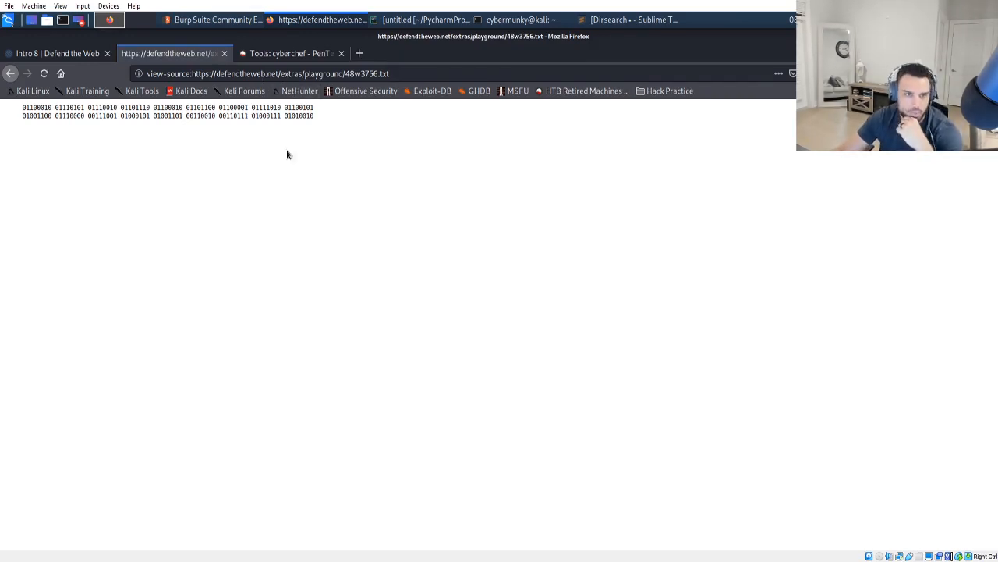
# - Select both lines of binary from 48w3756.txt and switch to CyberChef
pyautogui.moveTo(237, 115); pyautogui.dragTo(314, 115)
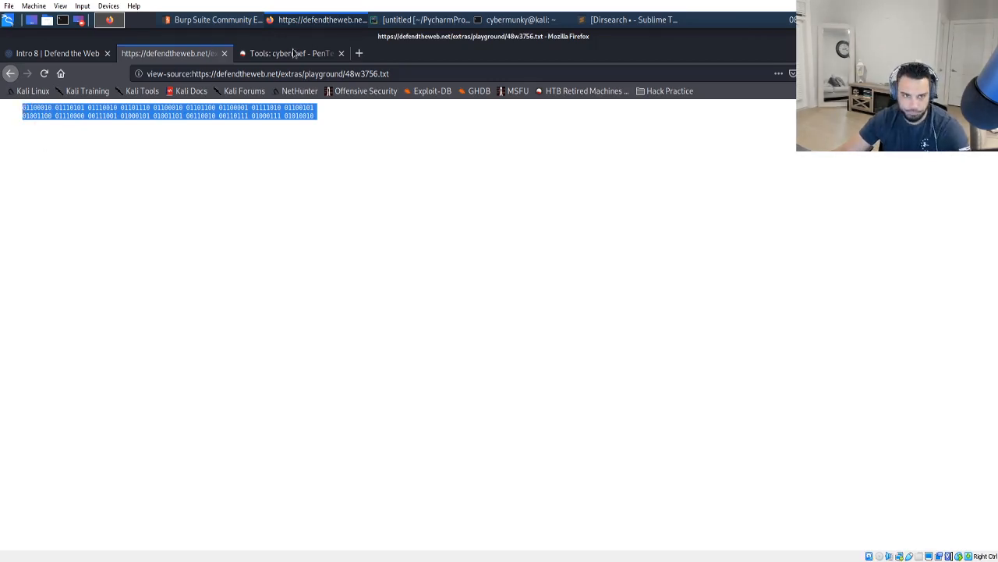
pyautogui.click(292, 53)
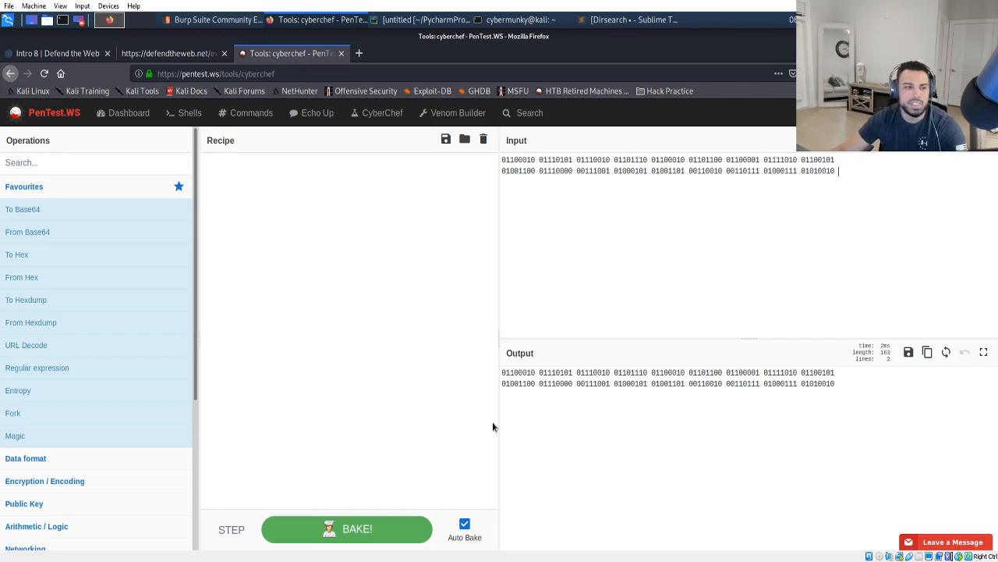
pyautogui.moveTo(27, 232)
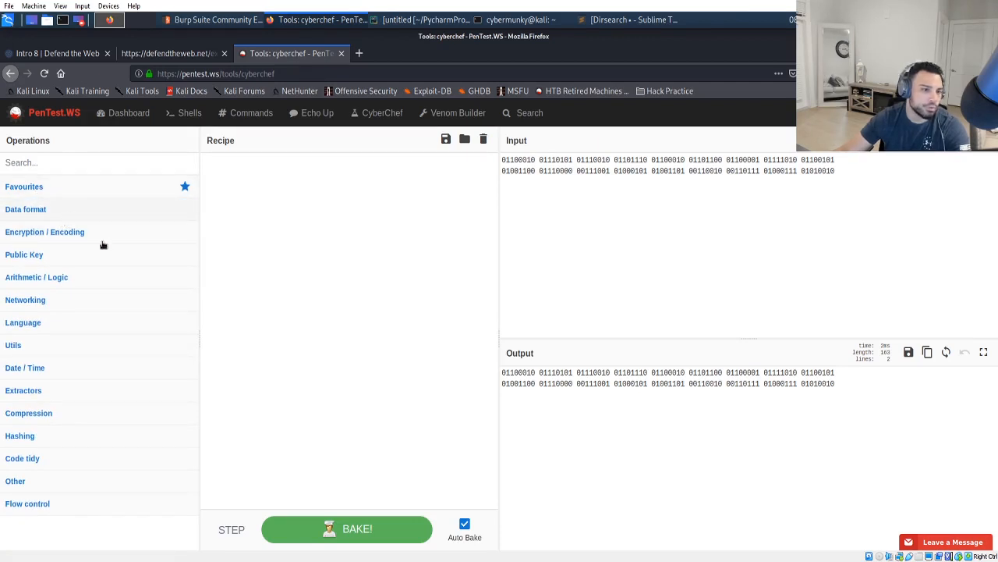
# - Expand CyberChef's Data format operations category to reach From Binary
pyautogui.click(26, 209)
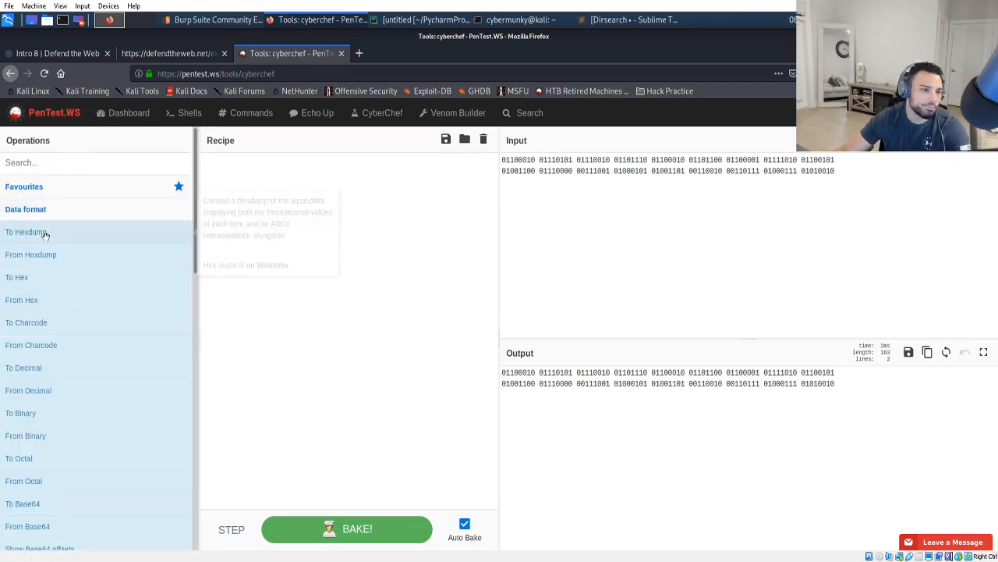
pyautogui.moveTo(21, 413)
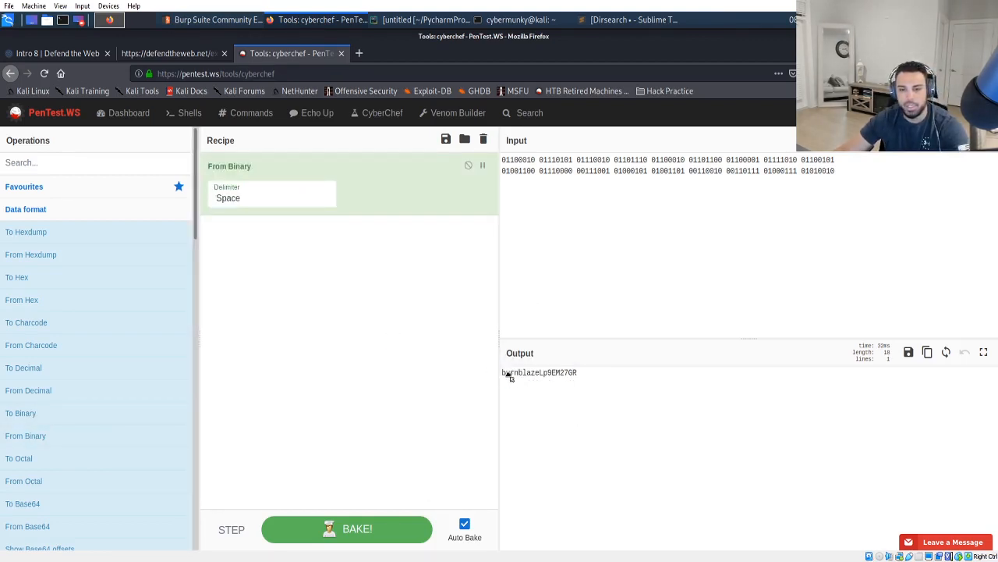
pyautogui.moveTo(541, 399)
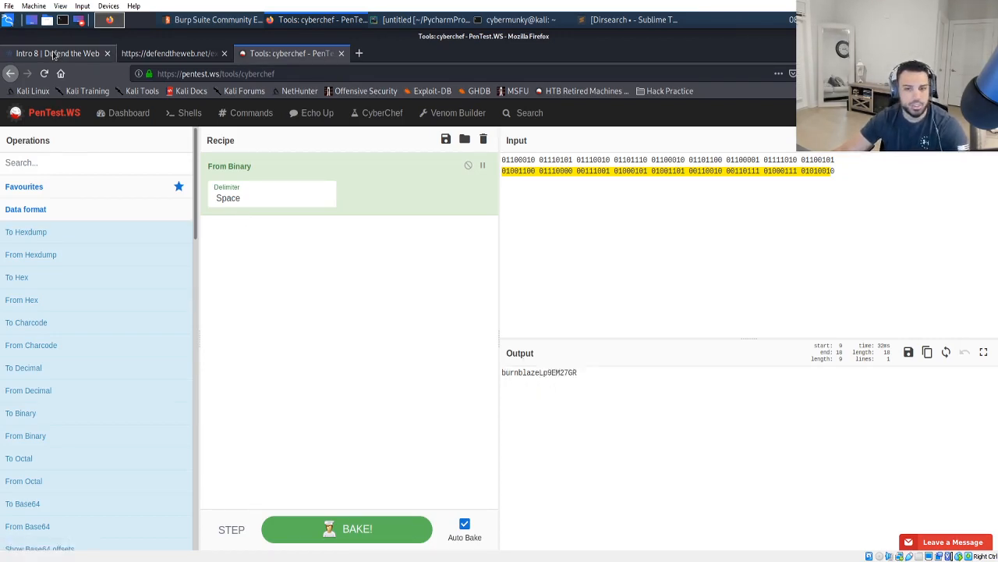
# - Back on Intro 8, enter the decoded credentials and submit the login form
pyautogui.click(57, 53)
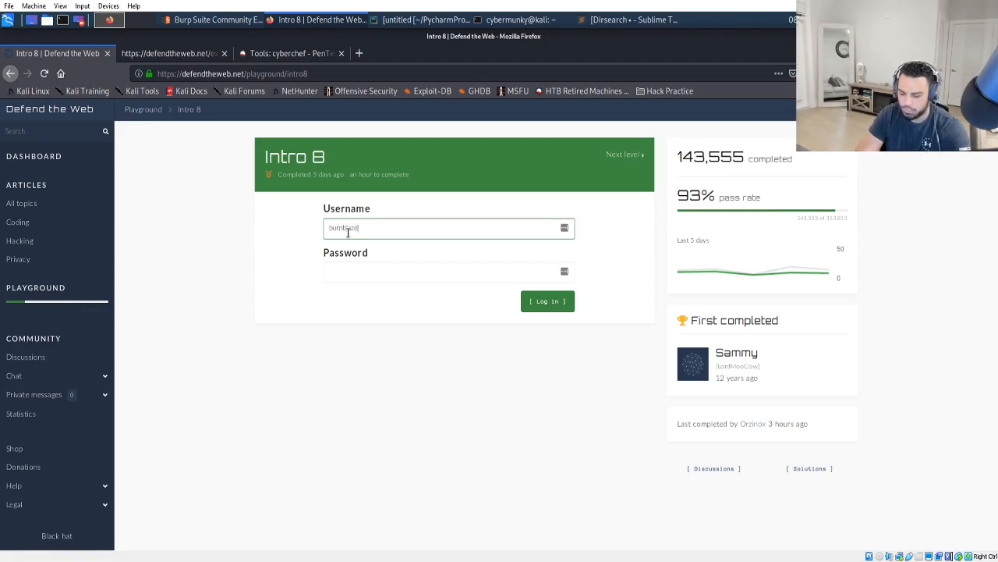
pyautogui.write('password')
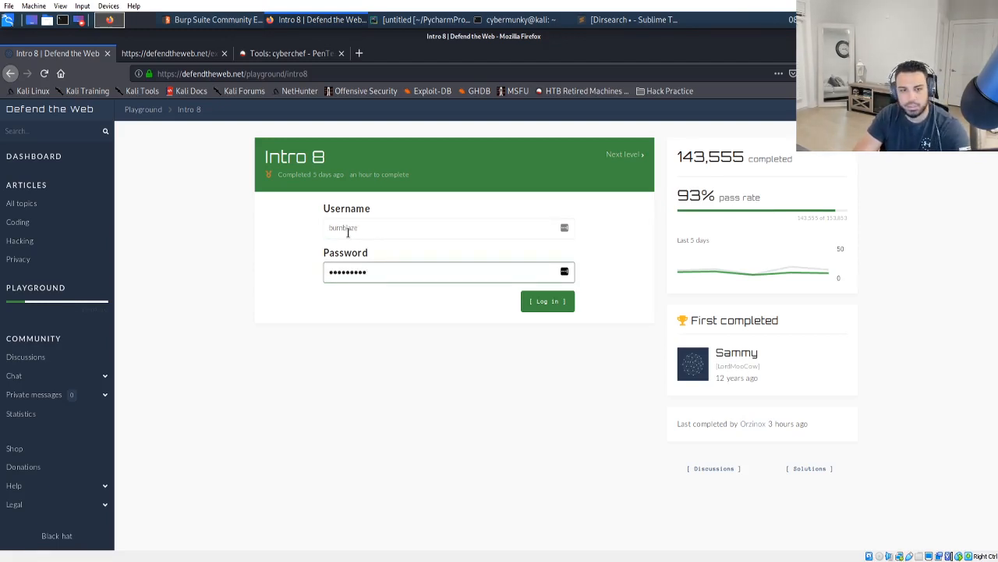
pyautogui.click(547, 302)
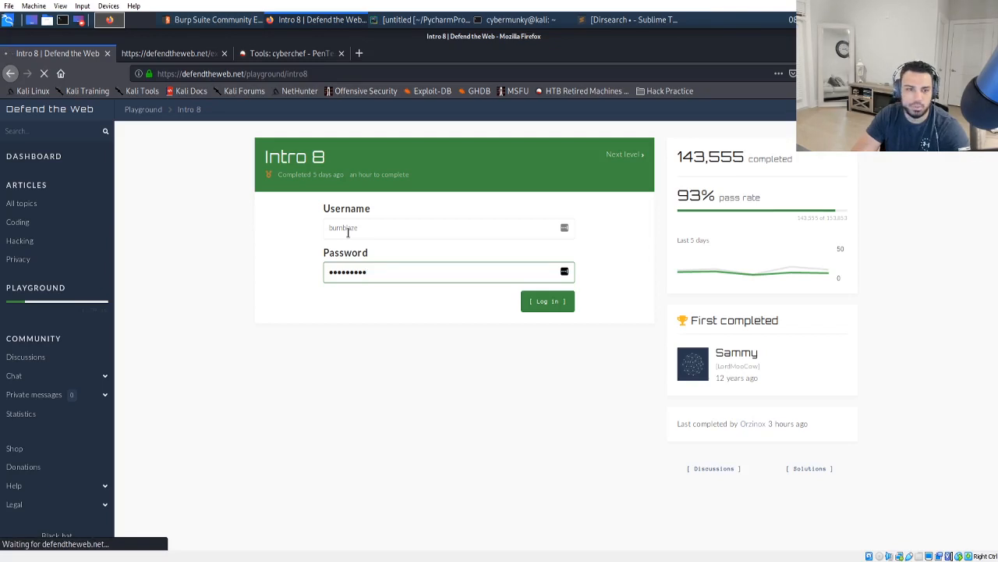
pyautogui.click(547, 301)
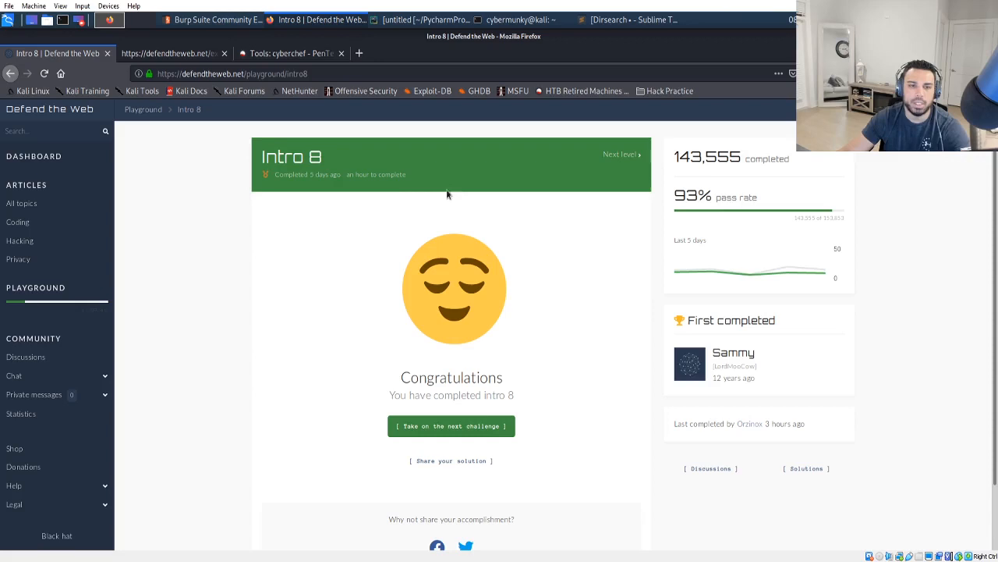
pyautogui.moveTo(365, 251)
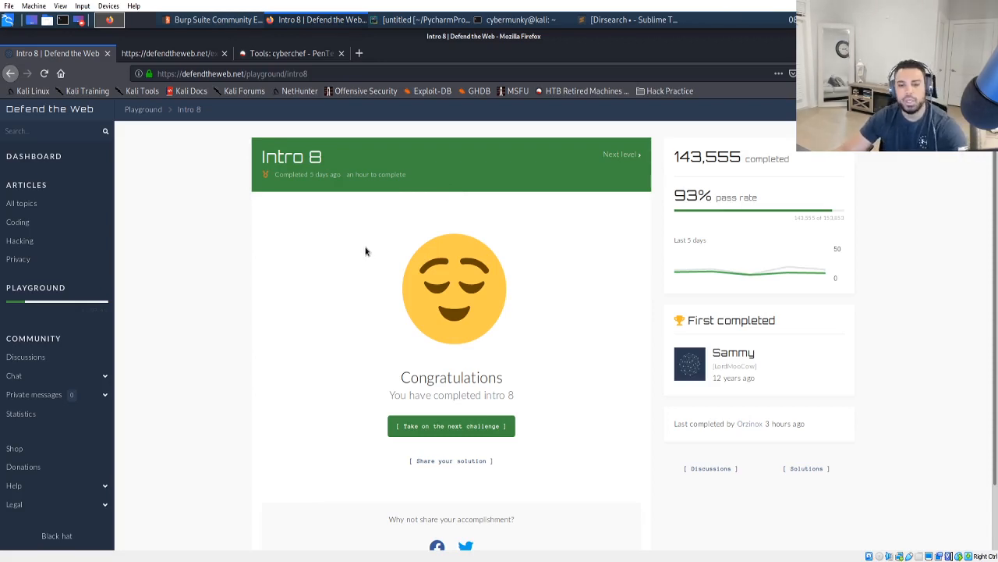
pyautogui.moveTo(168, 346)
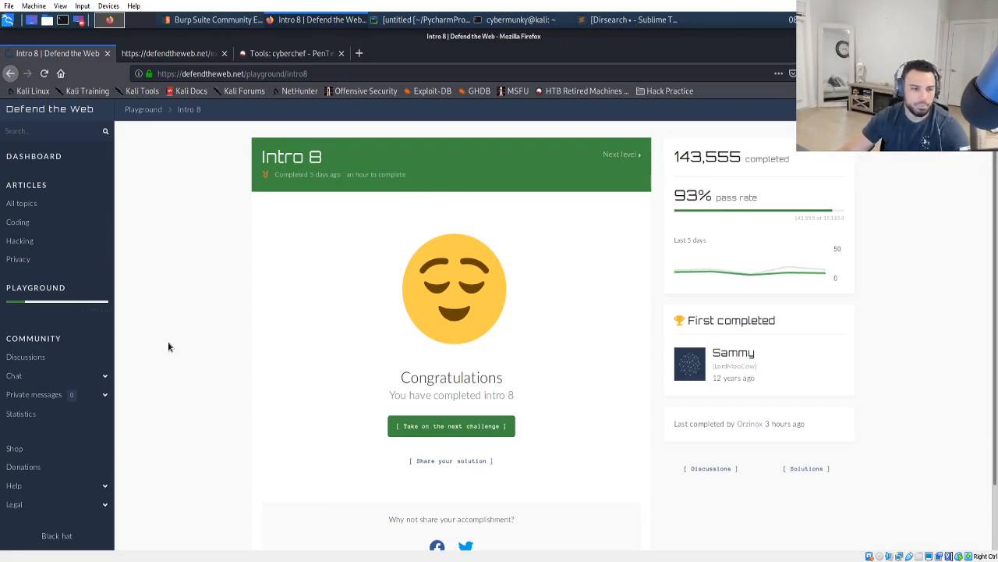
pyautogui.moveTo(180, 335)
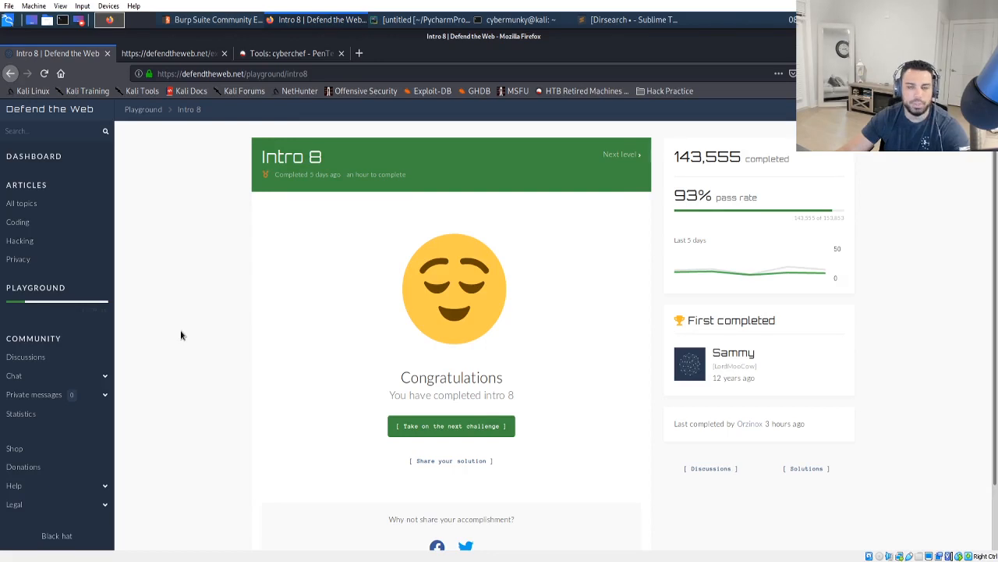
pyautogui.moveTo(186, 332)
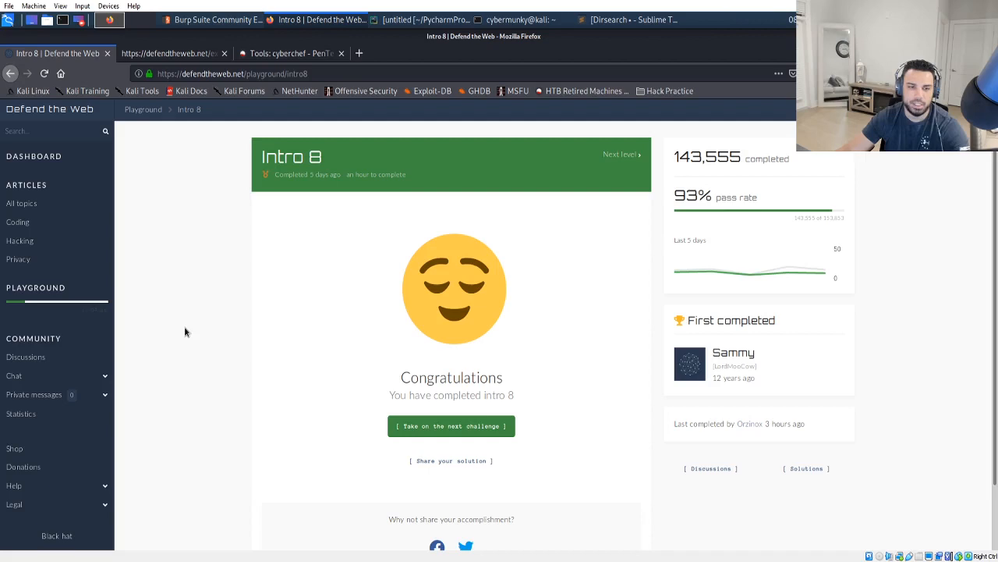
pyautogui.moveTo(176, 311)
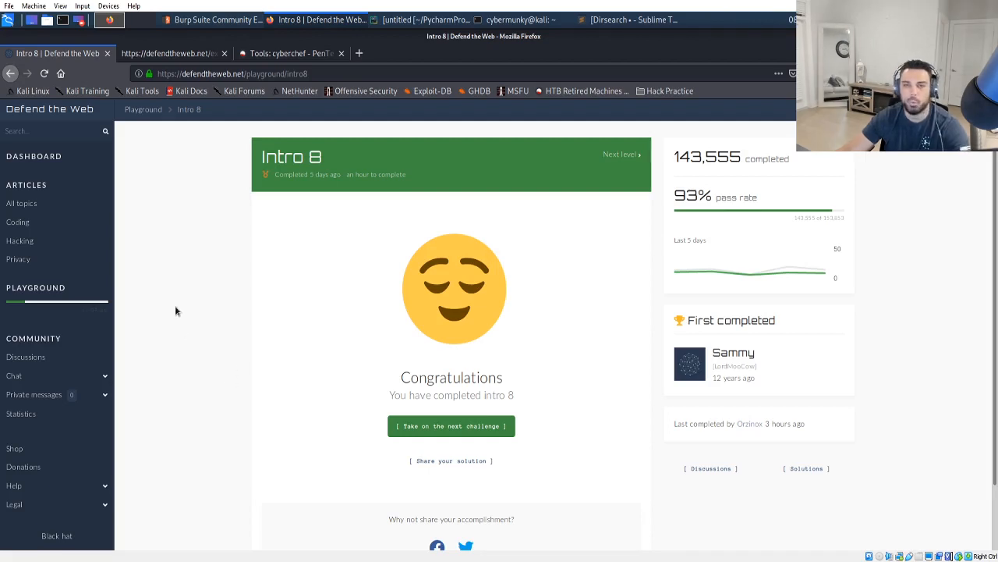
pyautogui.moveTo(202, 313)
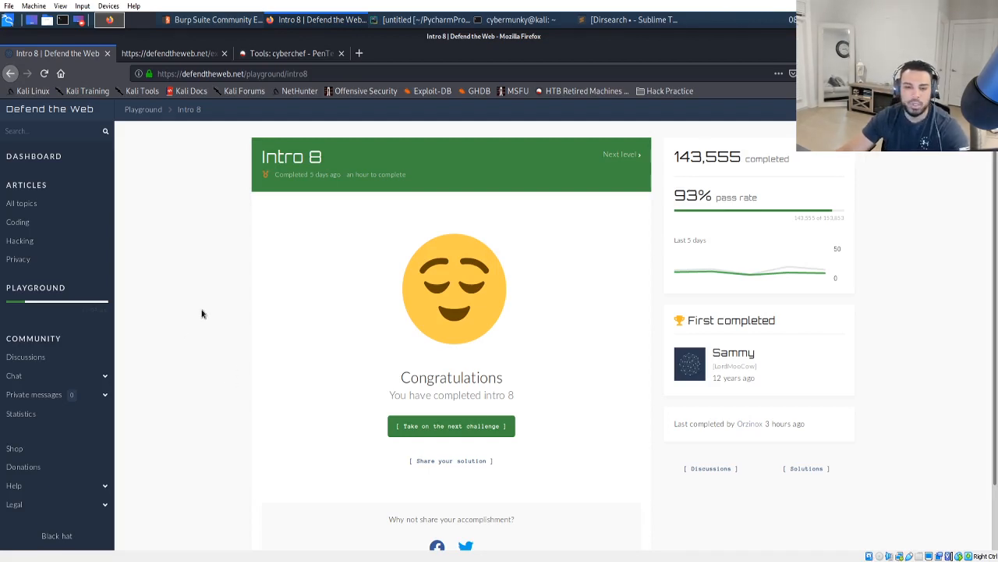
pyautogui.moveTo(219, 290)
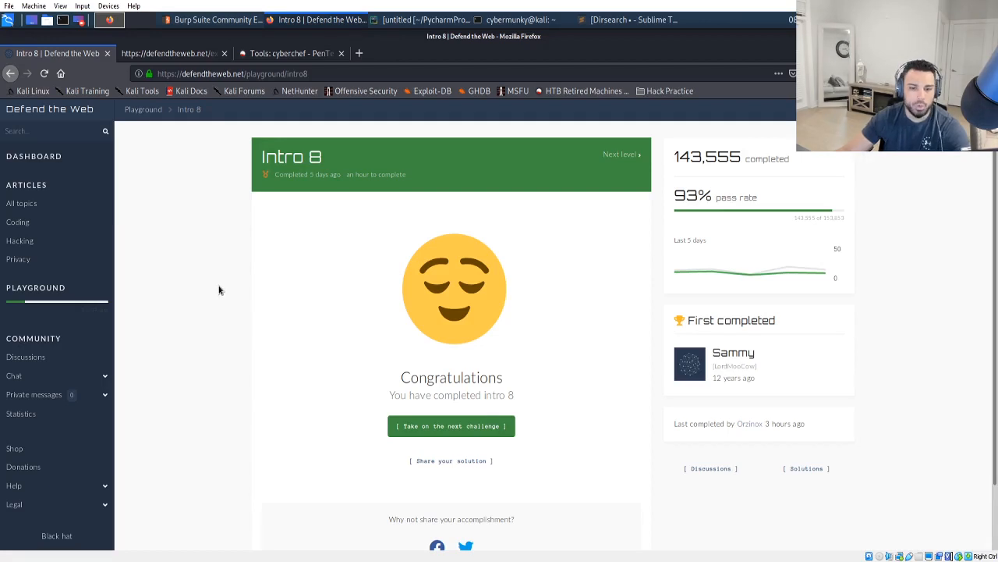
pyautogui.moveTo(185, 220)
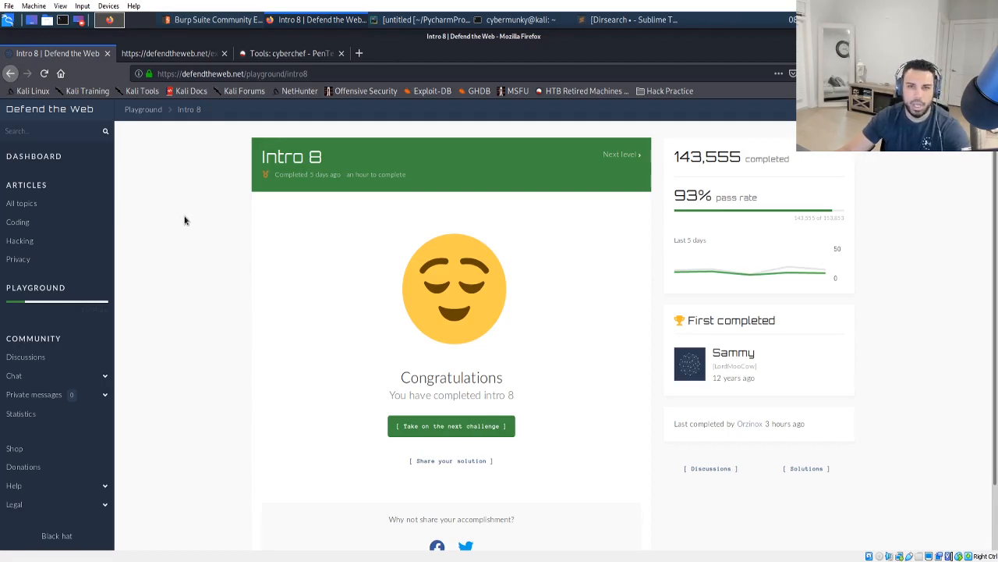